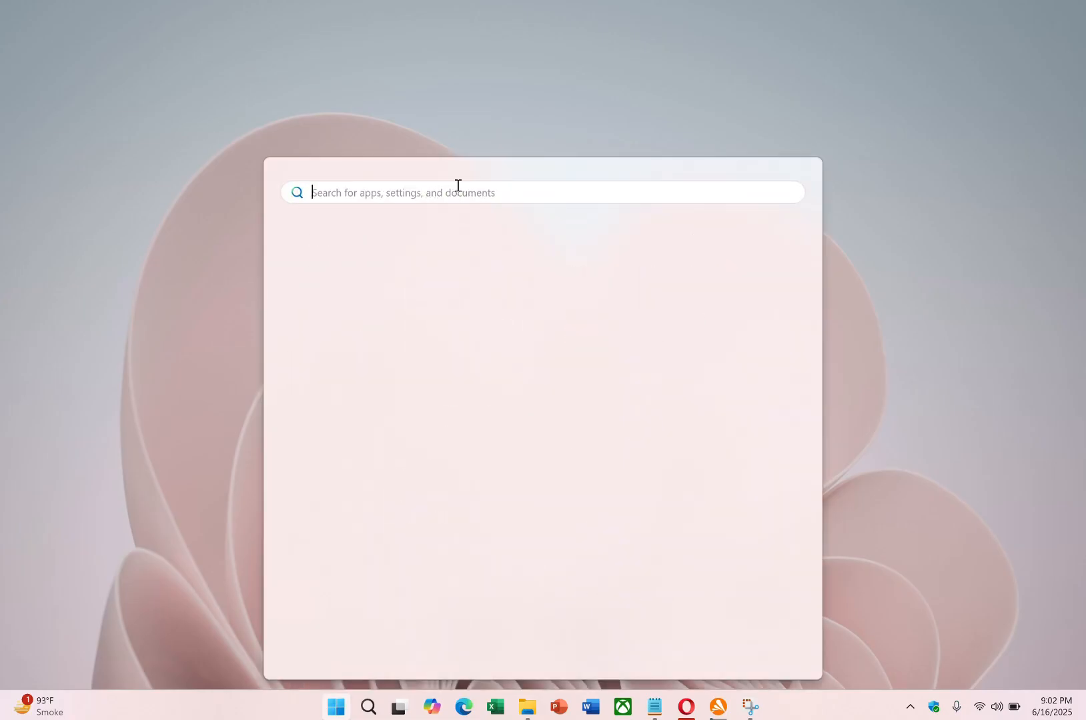
# - Launch Control Panel from Windows Search and reach the Sound playback devices via Hardware and Sound
pyautogui.write('c')
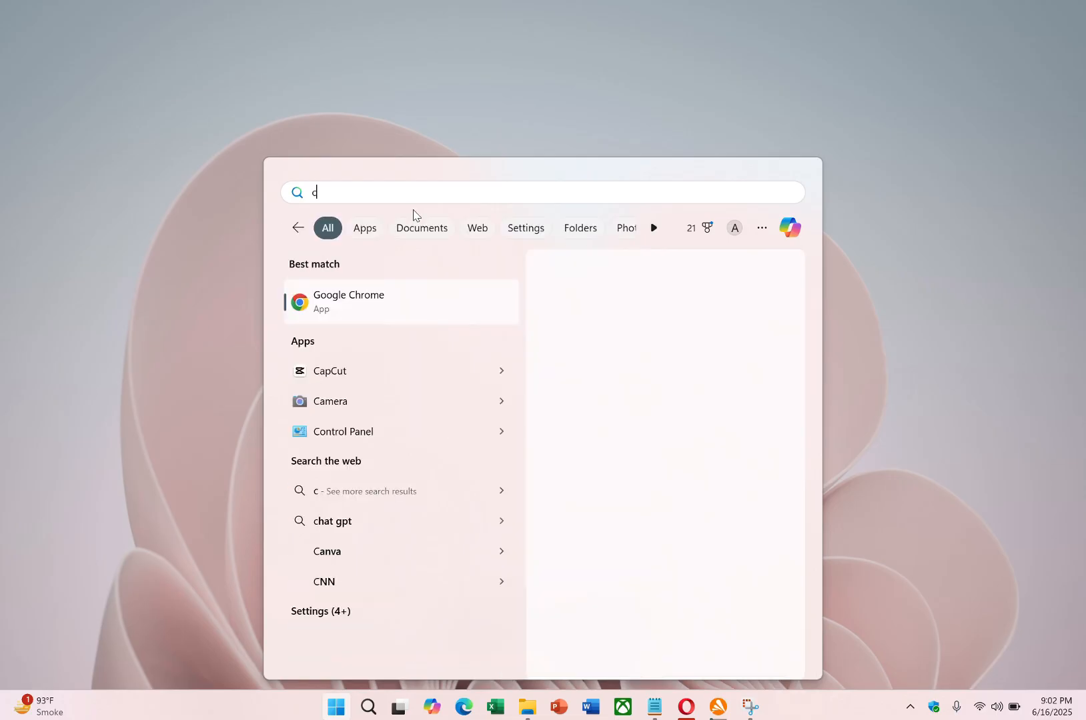
pyautogui.click(342, 430)
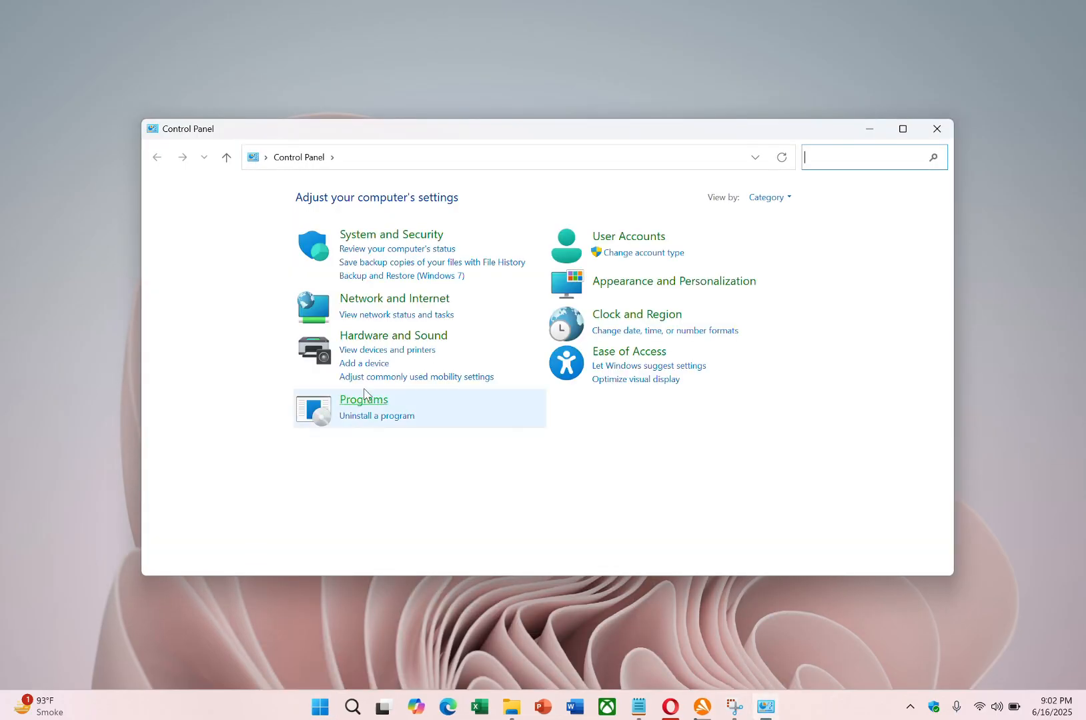
pyautogui.click(393, 335)
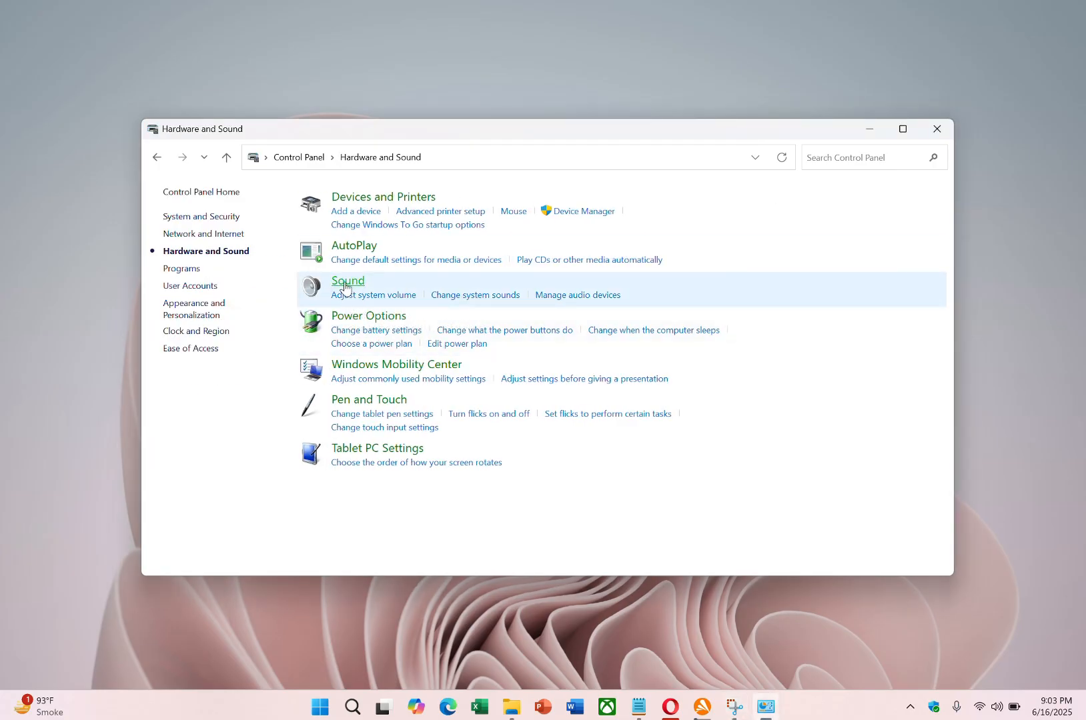
pyautogui.click(348, 280)
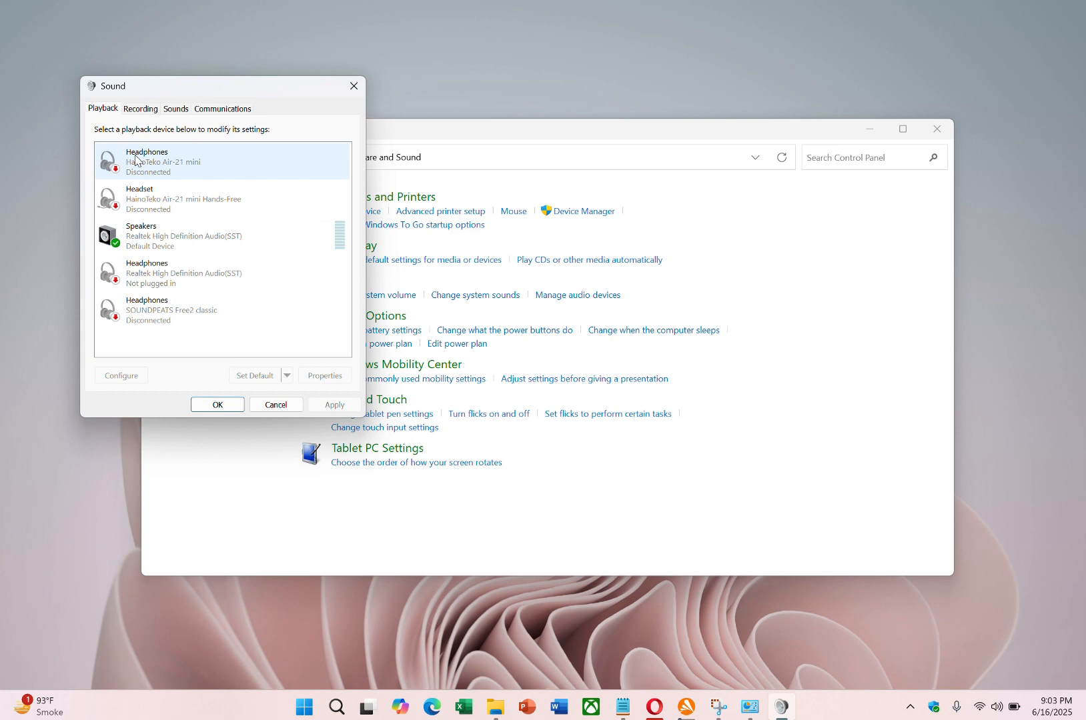
# - Switch to the Recording devices list and bring up a headset entry's context menu
pyautogui.click(141, 108)
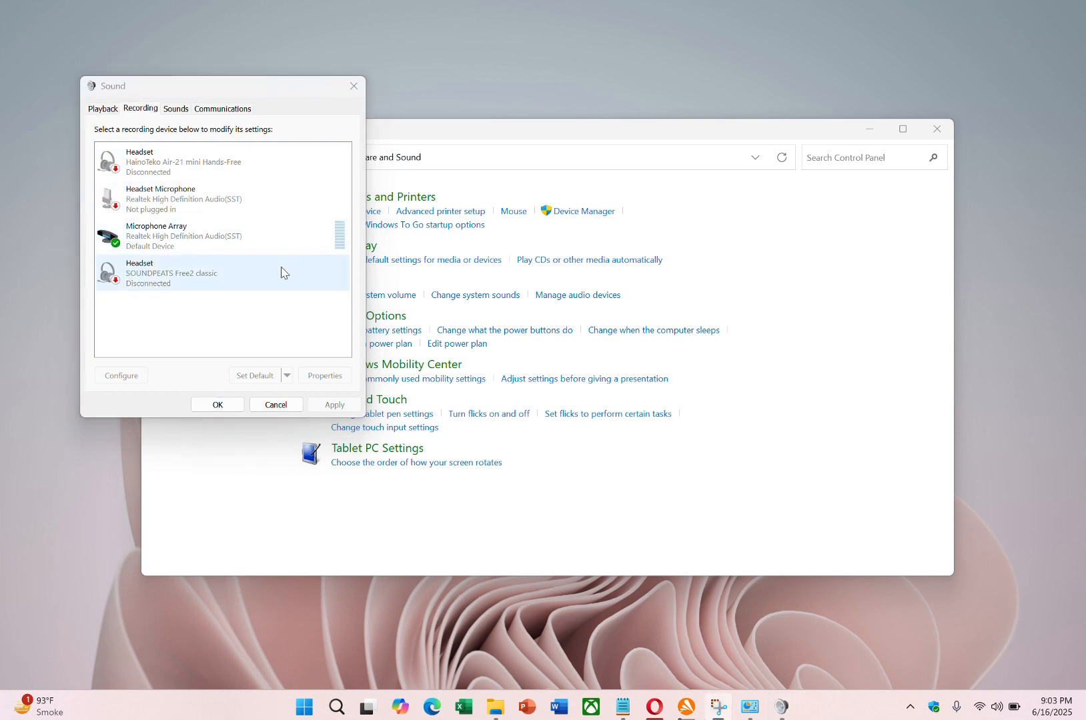
pyautogui.rightClick(243, 312)
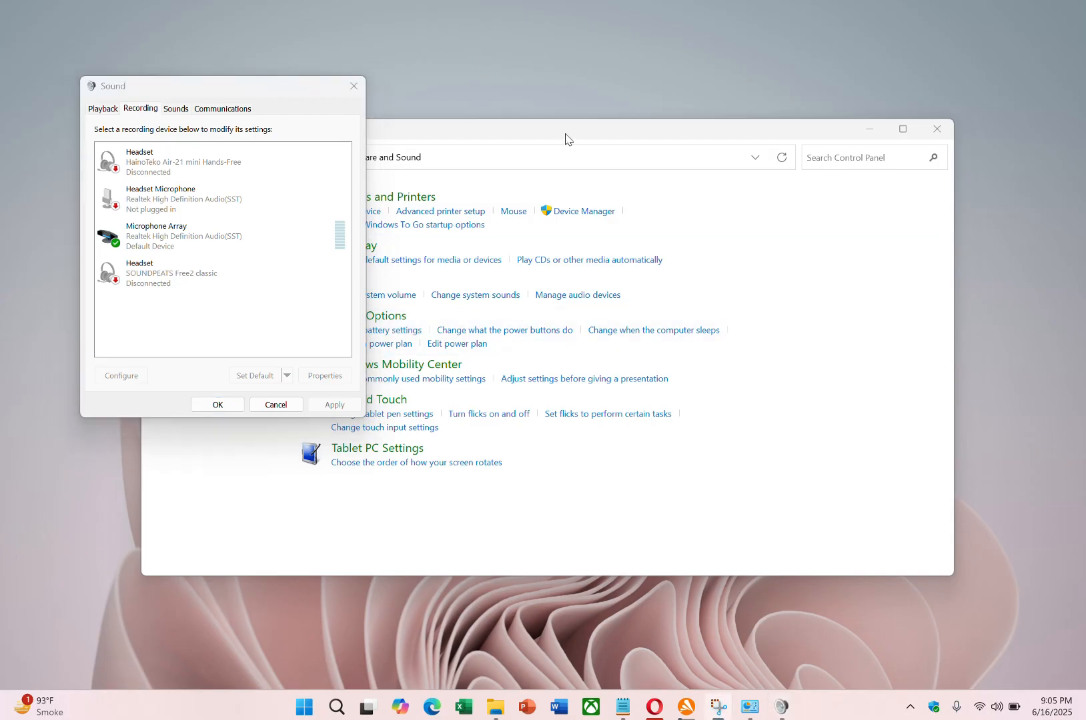
pyautogui.moveTo(520, 165)
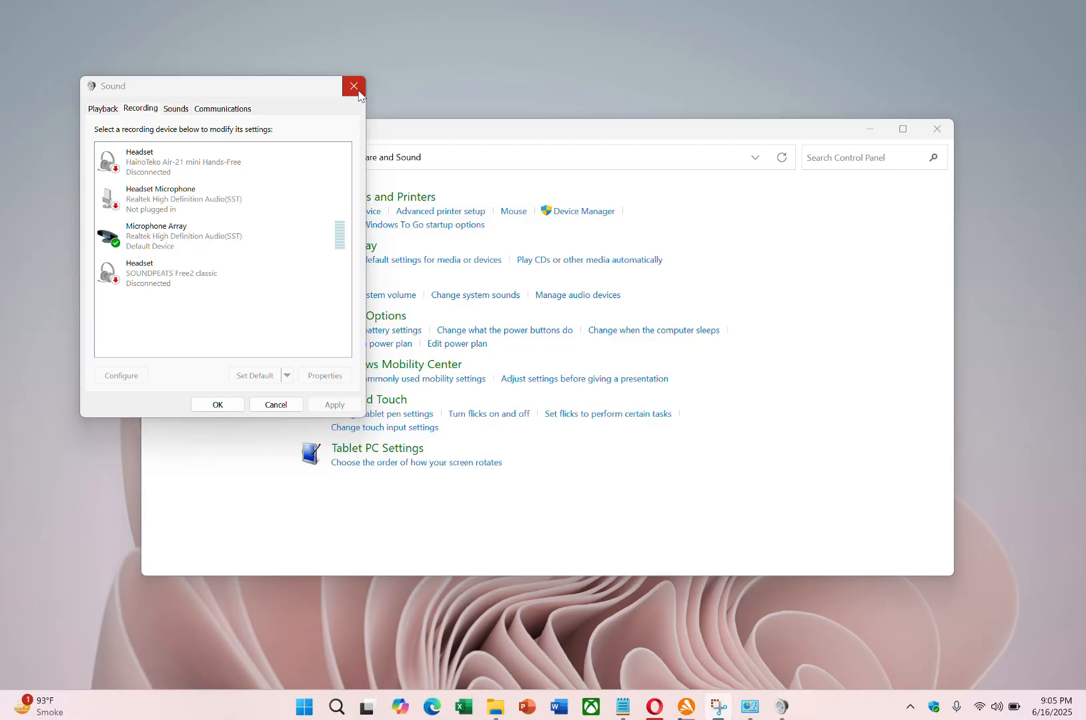
# - Close and reopen the Sound window, then show properties of the SOUNDPEATS Free2 classic headphones
pyautogui.click(354, 86)
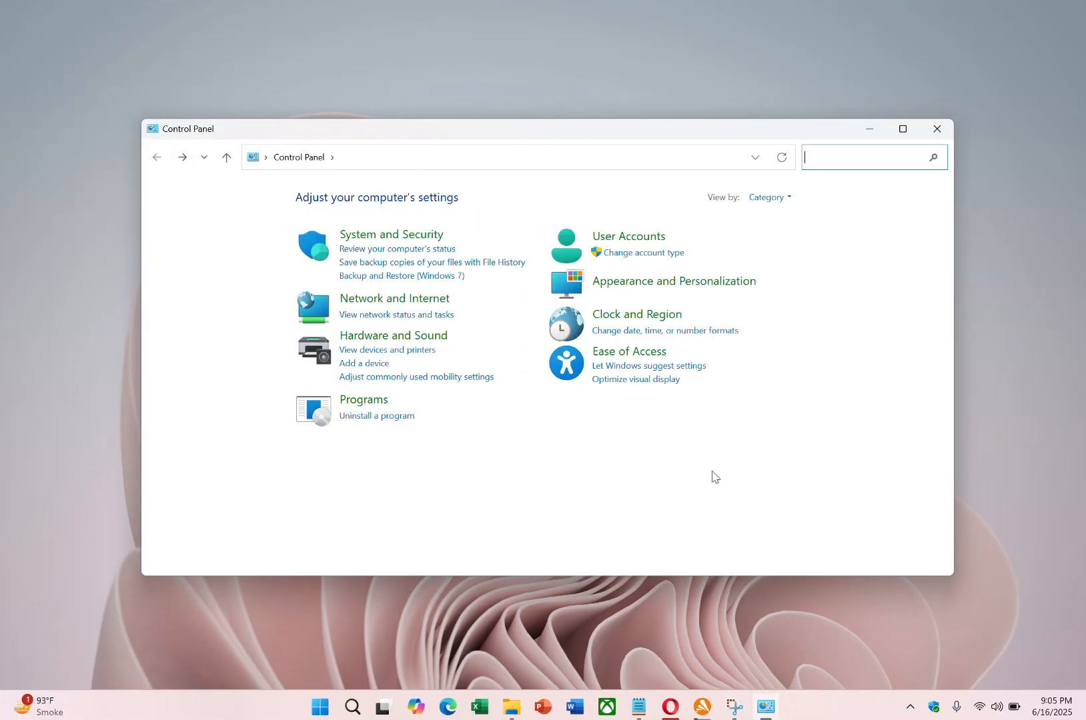
pyautogui.click(392, 335)
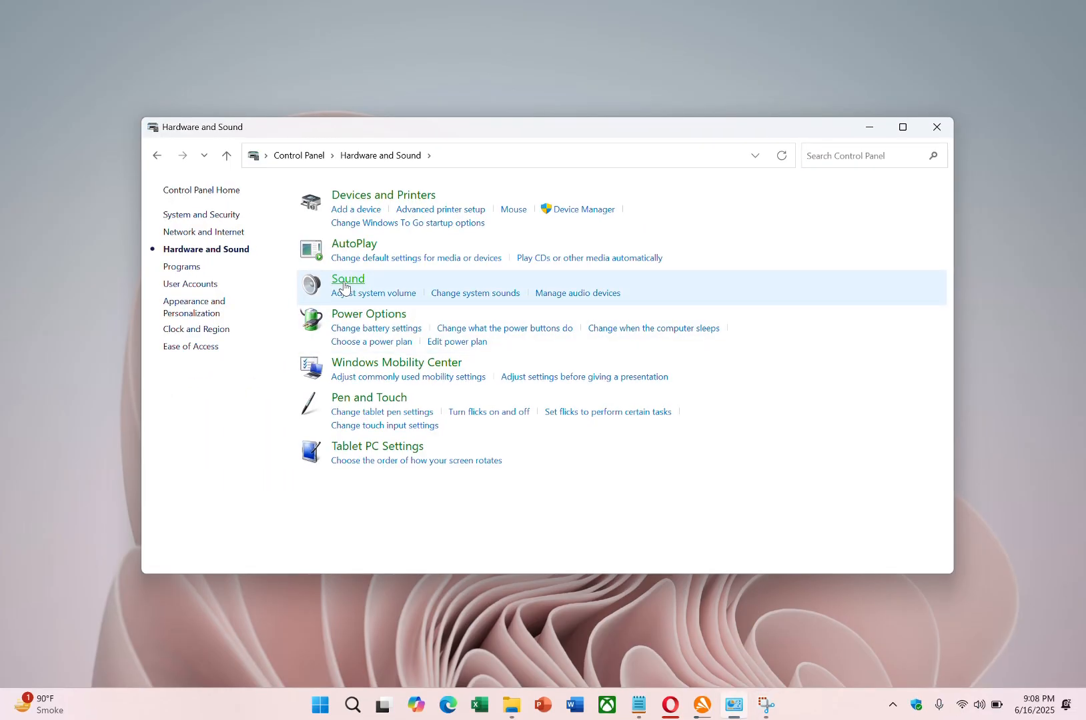
pyautogui.click(348, 278)
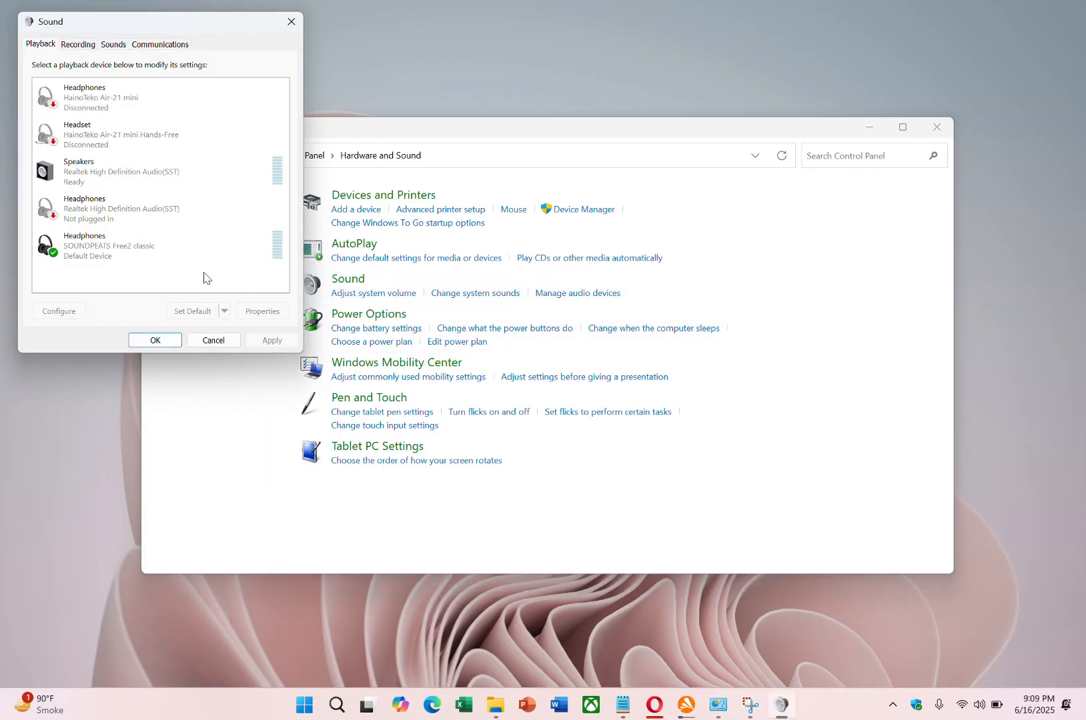
pyautogui.click(158, 246)
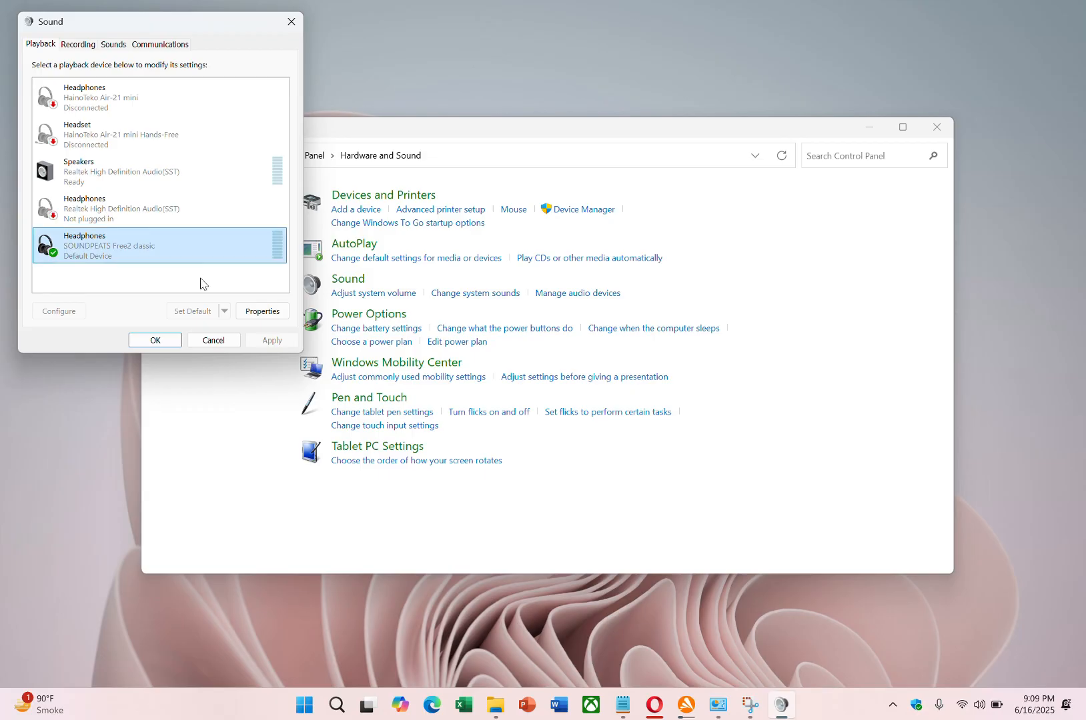
pyautogui.click(261, 311)
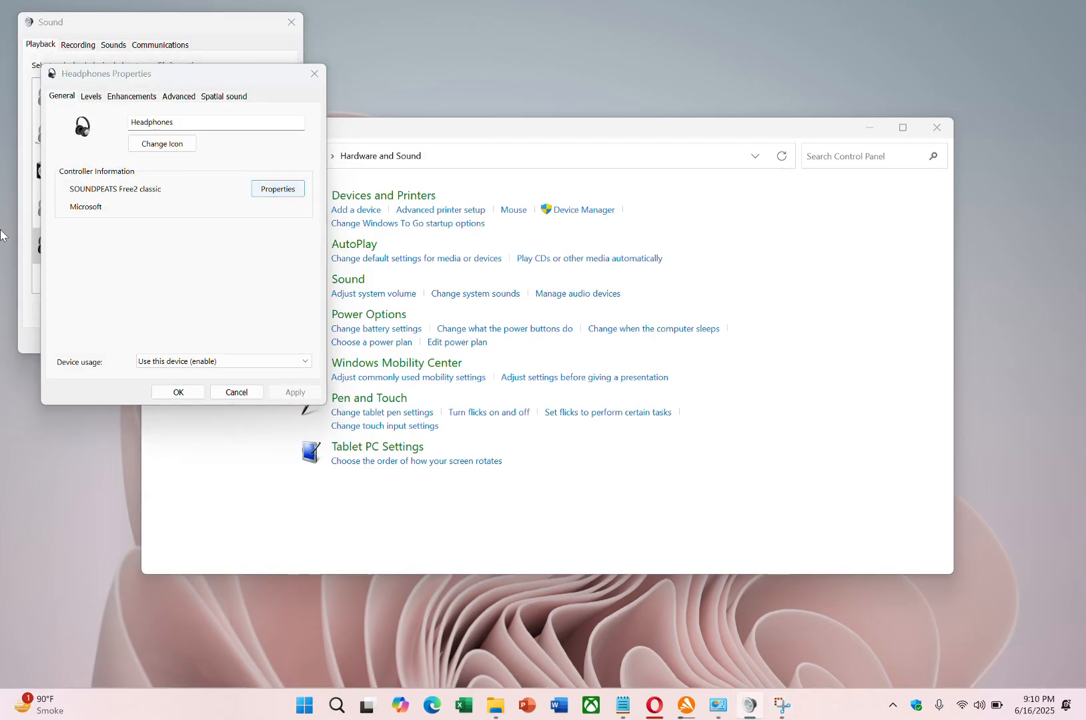
# - Show the SOUNDPEATS Free2 classic controller's Driver tab with Microsoft driver 10.0.26100.1
pyautogui.click(277, 188)
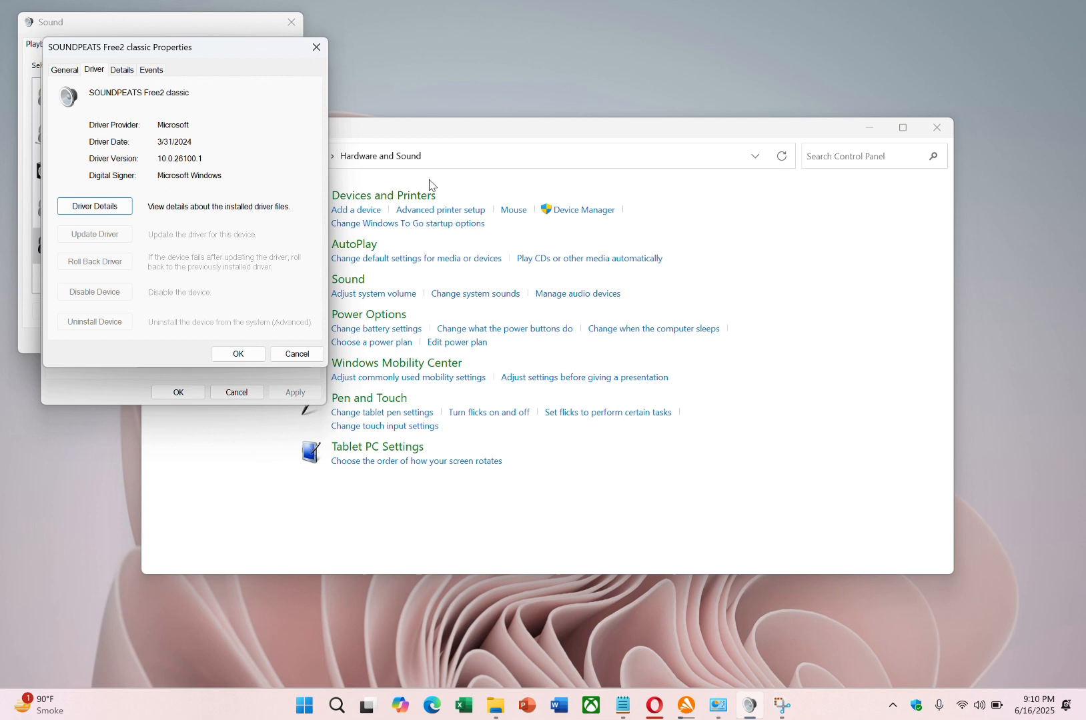
pyautogui.moveTo(78, 240)
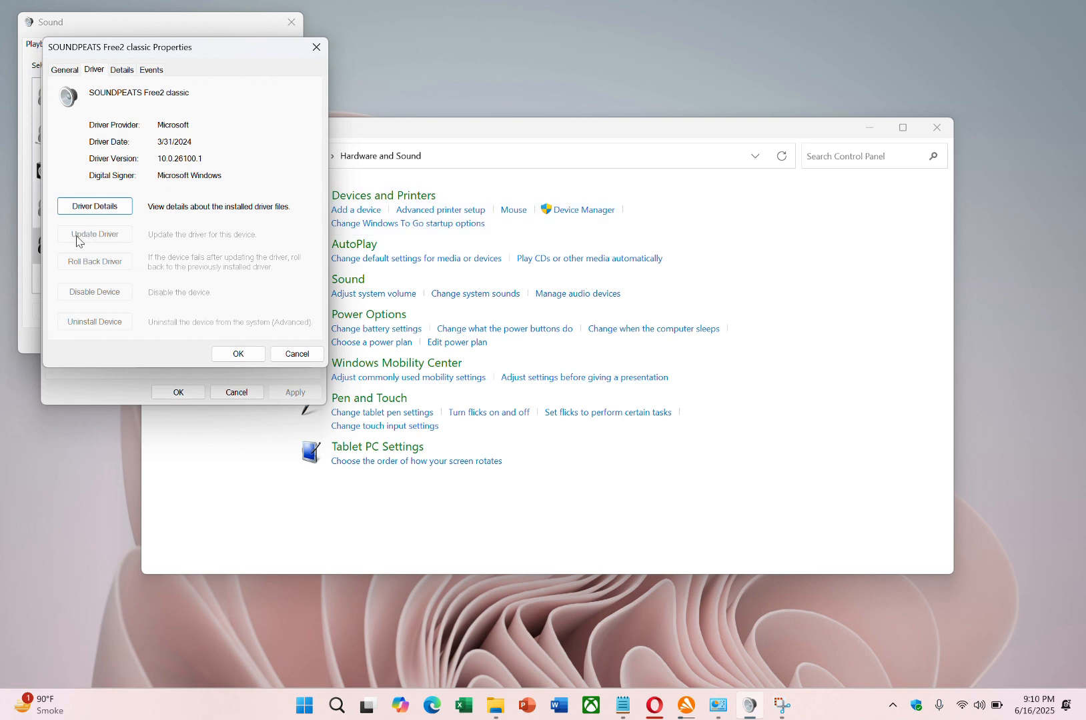
pyautogui.moveTo(257, 269)
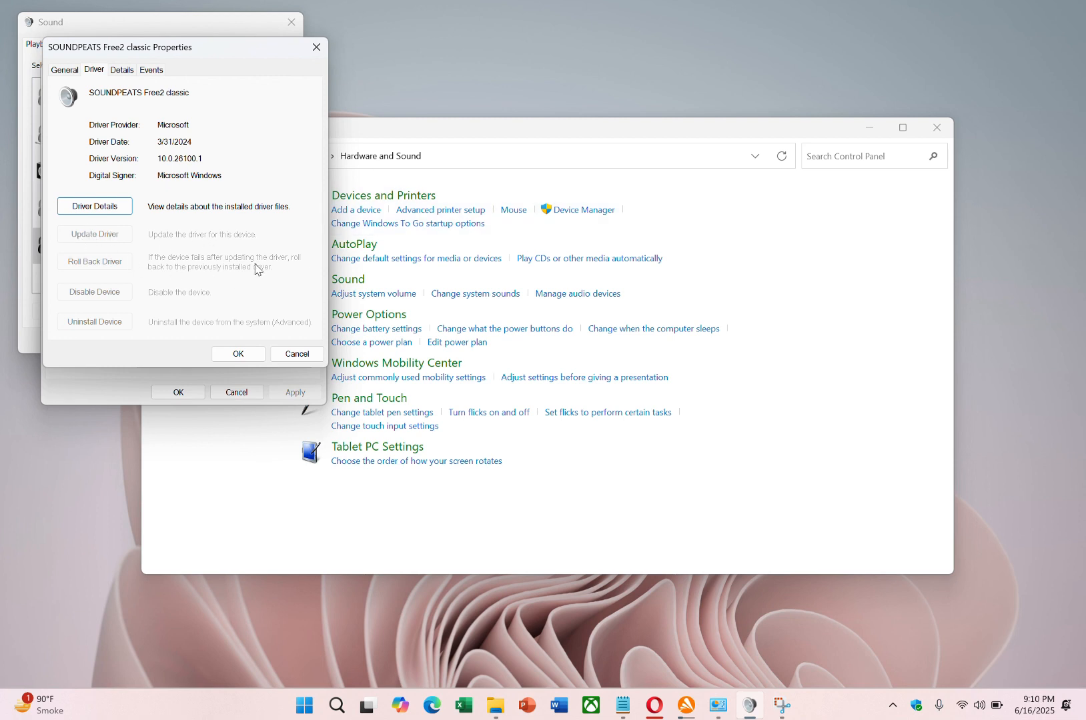